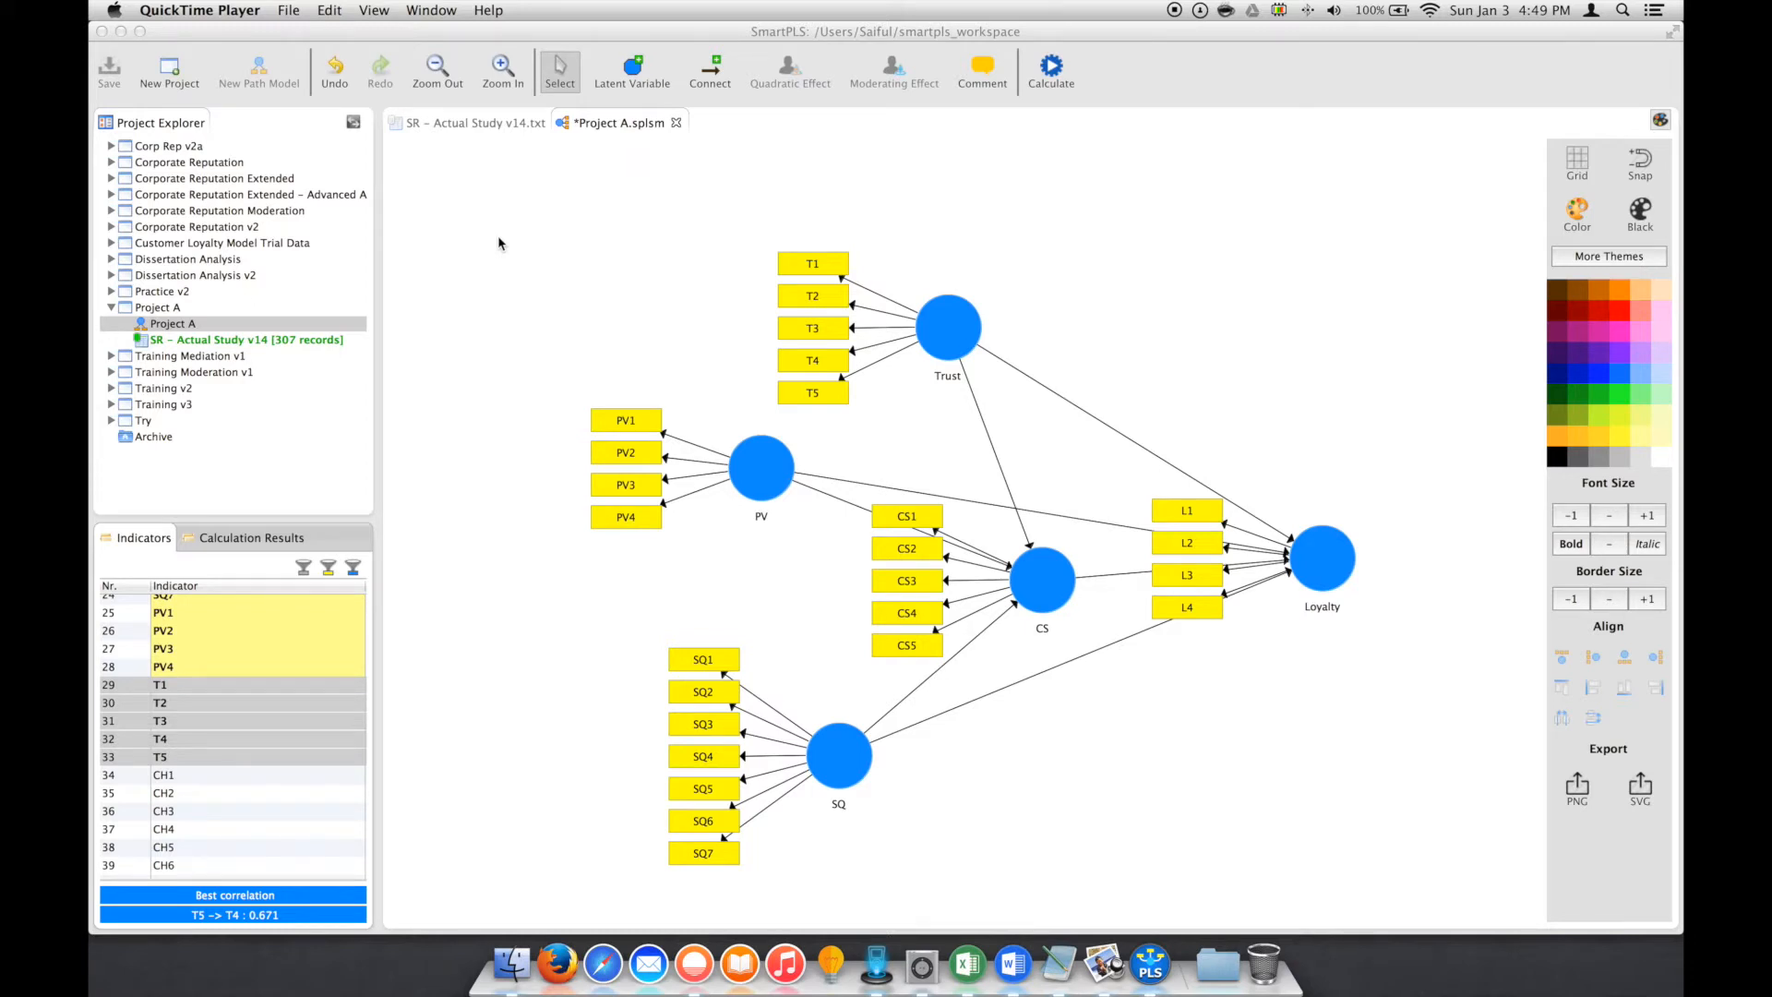
{"action": "mouse_move", "coordinate": [526, 272]}
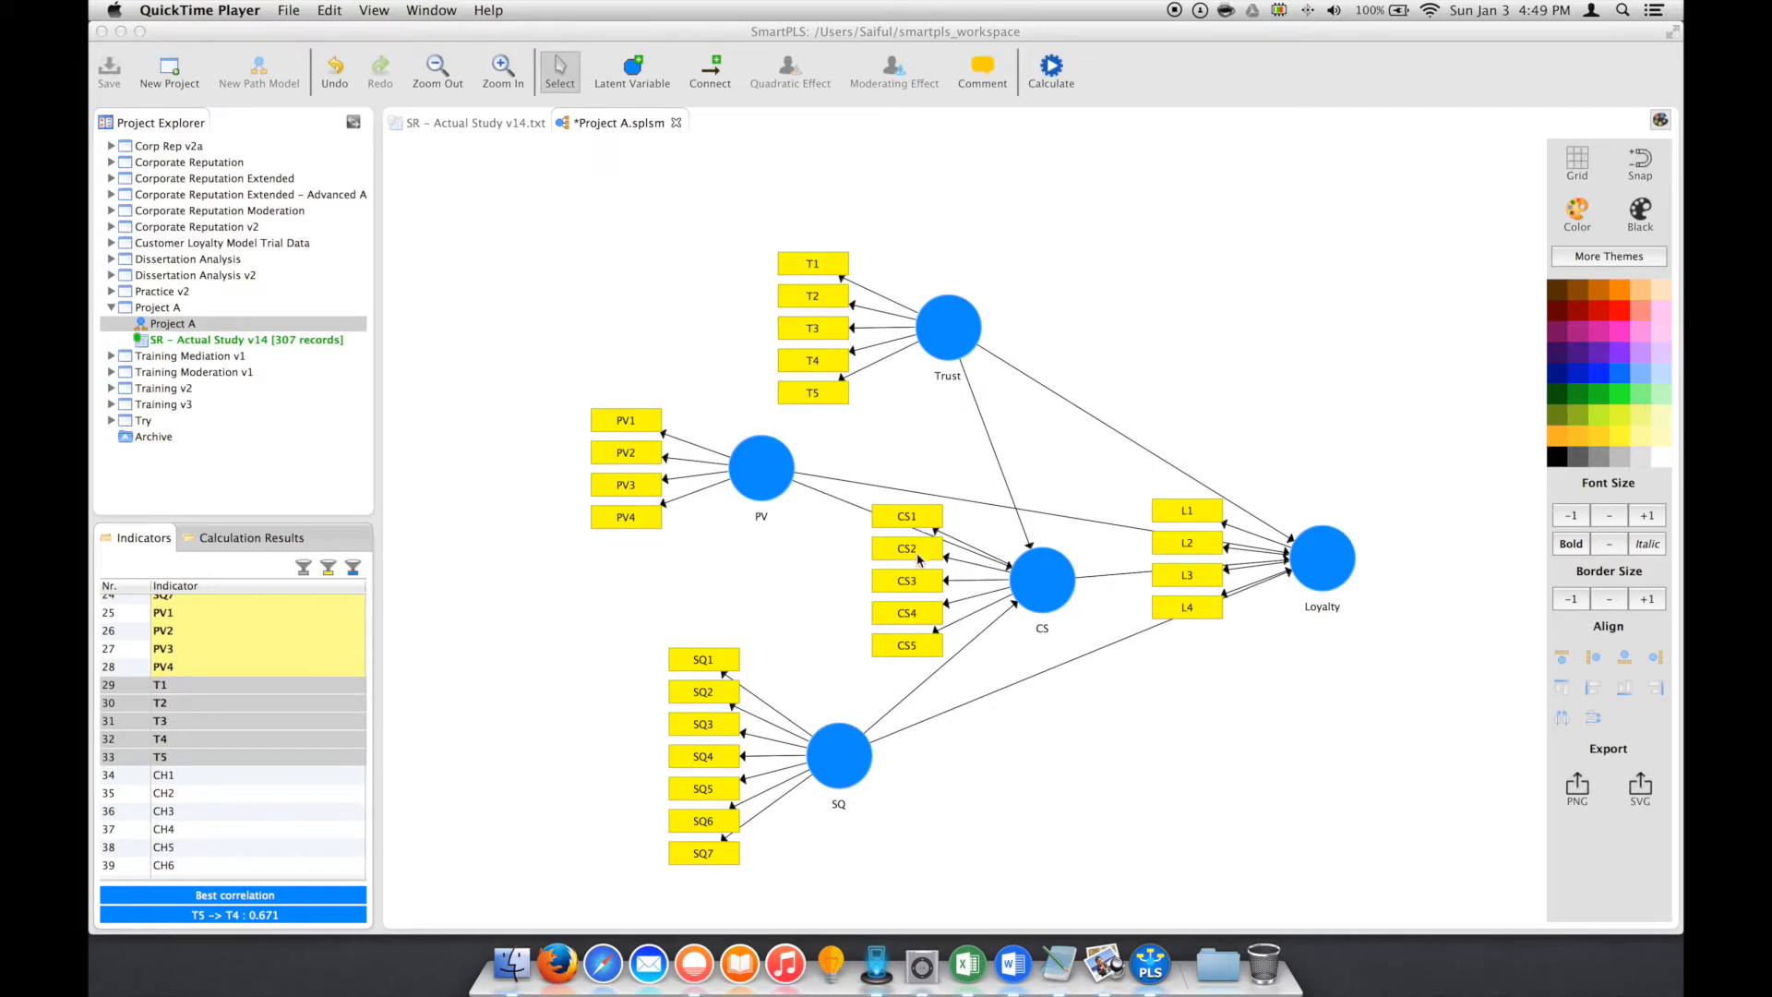
{"action": "mouse_move", "coordinate": [929, 548]}
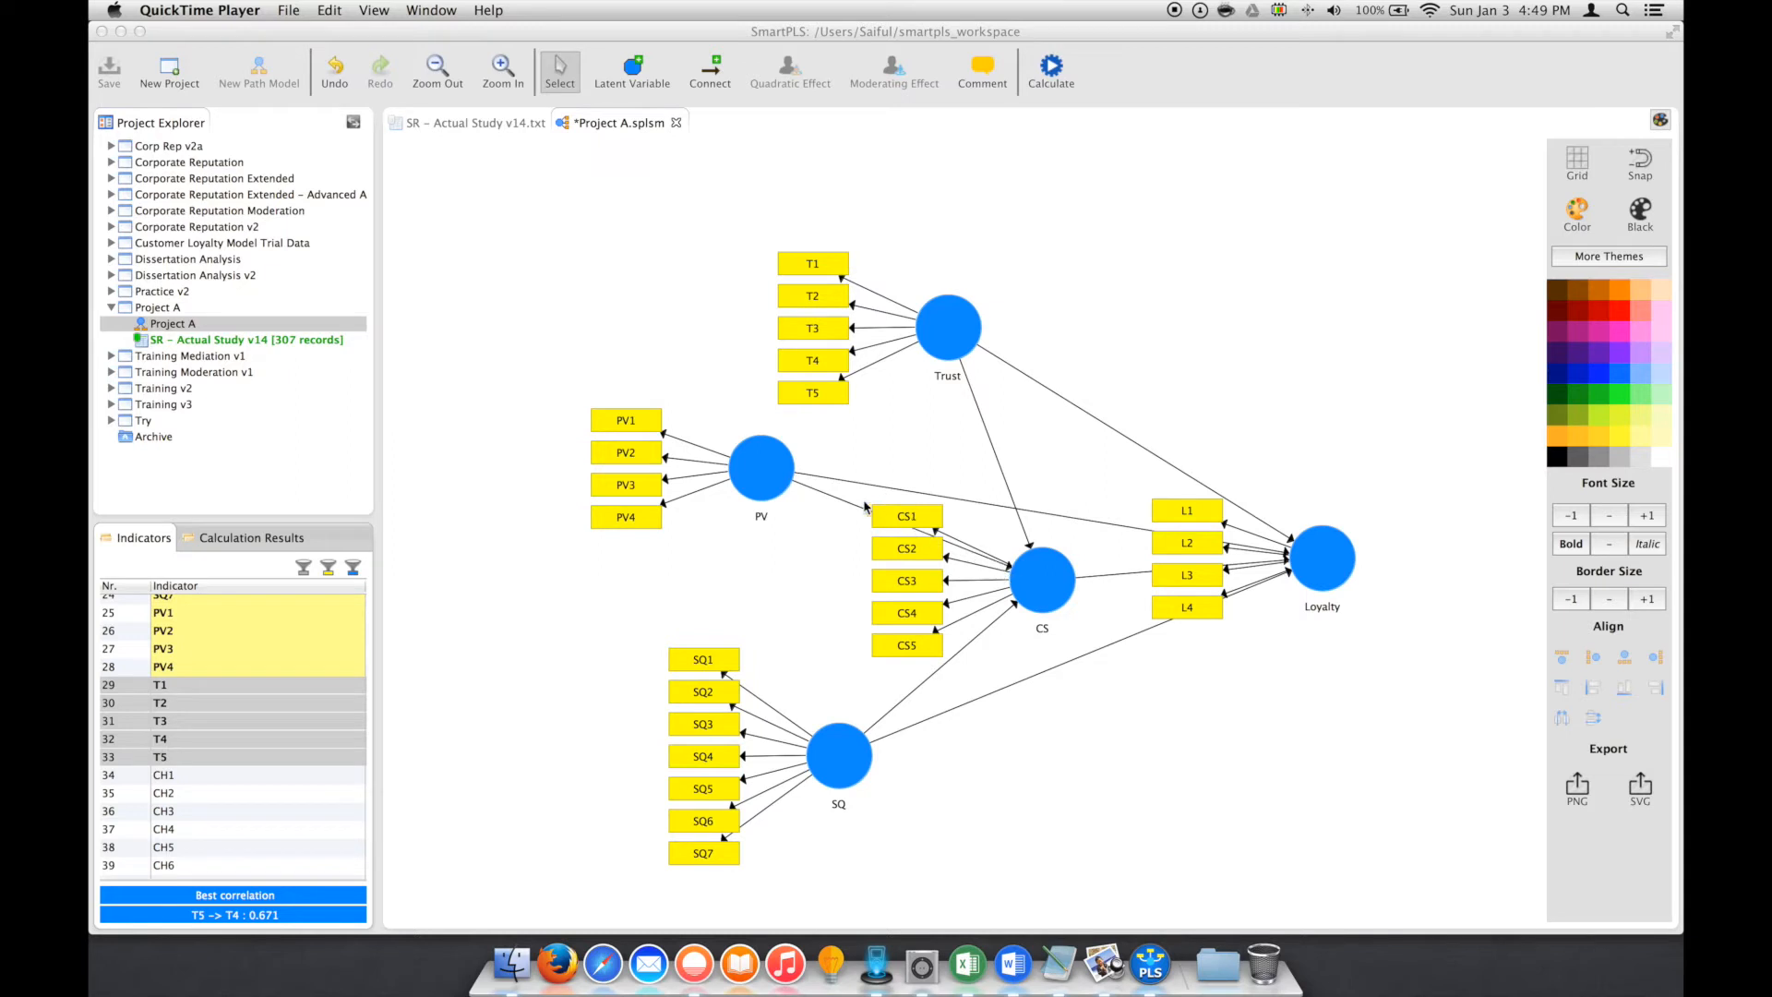
{"action": "mouse_move", "coordinate": [1072, 529]}
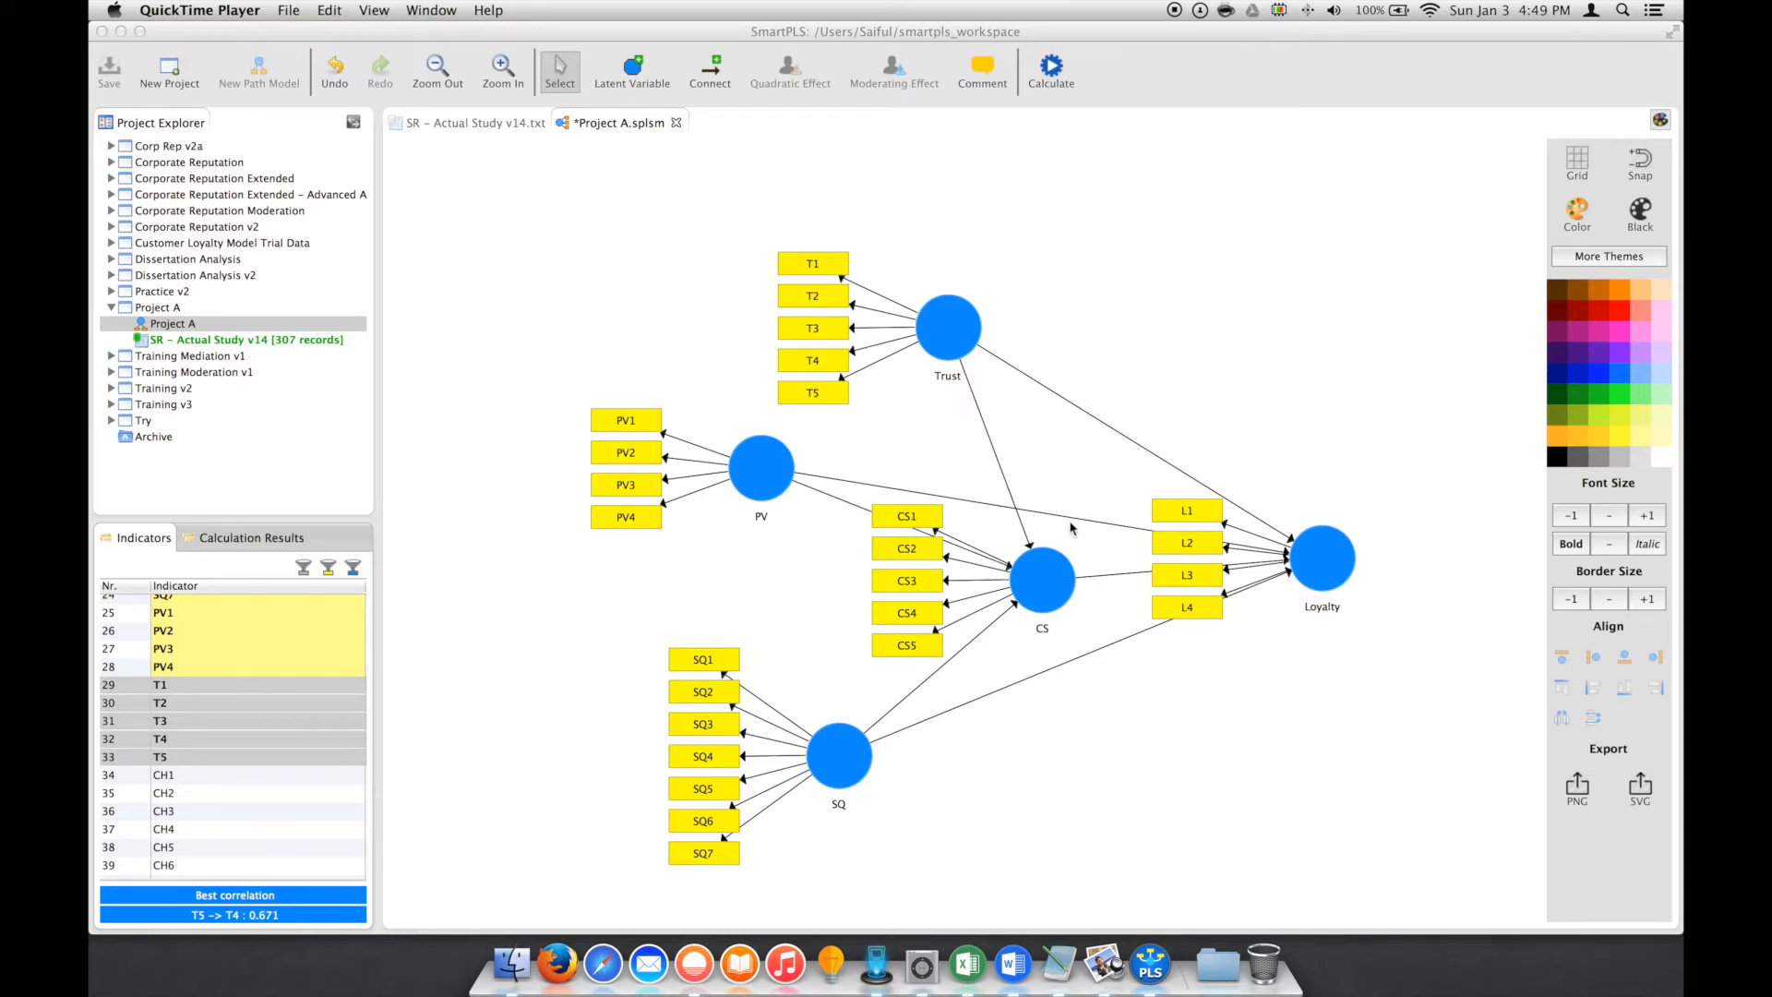
{"action": "mouse_move", "coordinate": [1085, 588]}
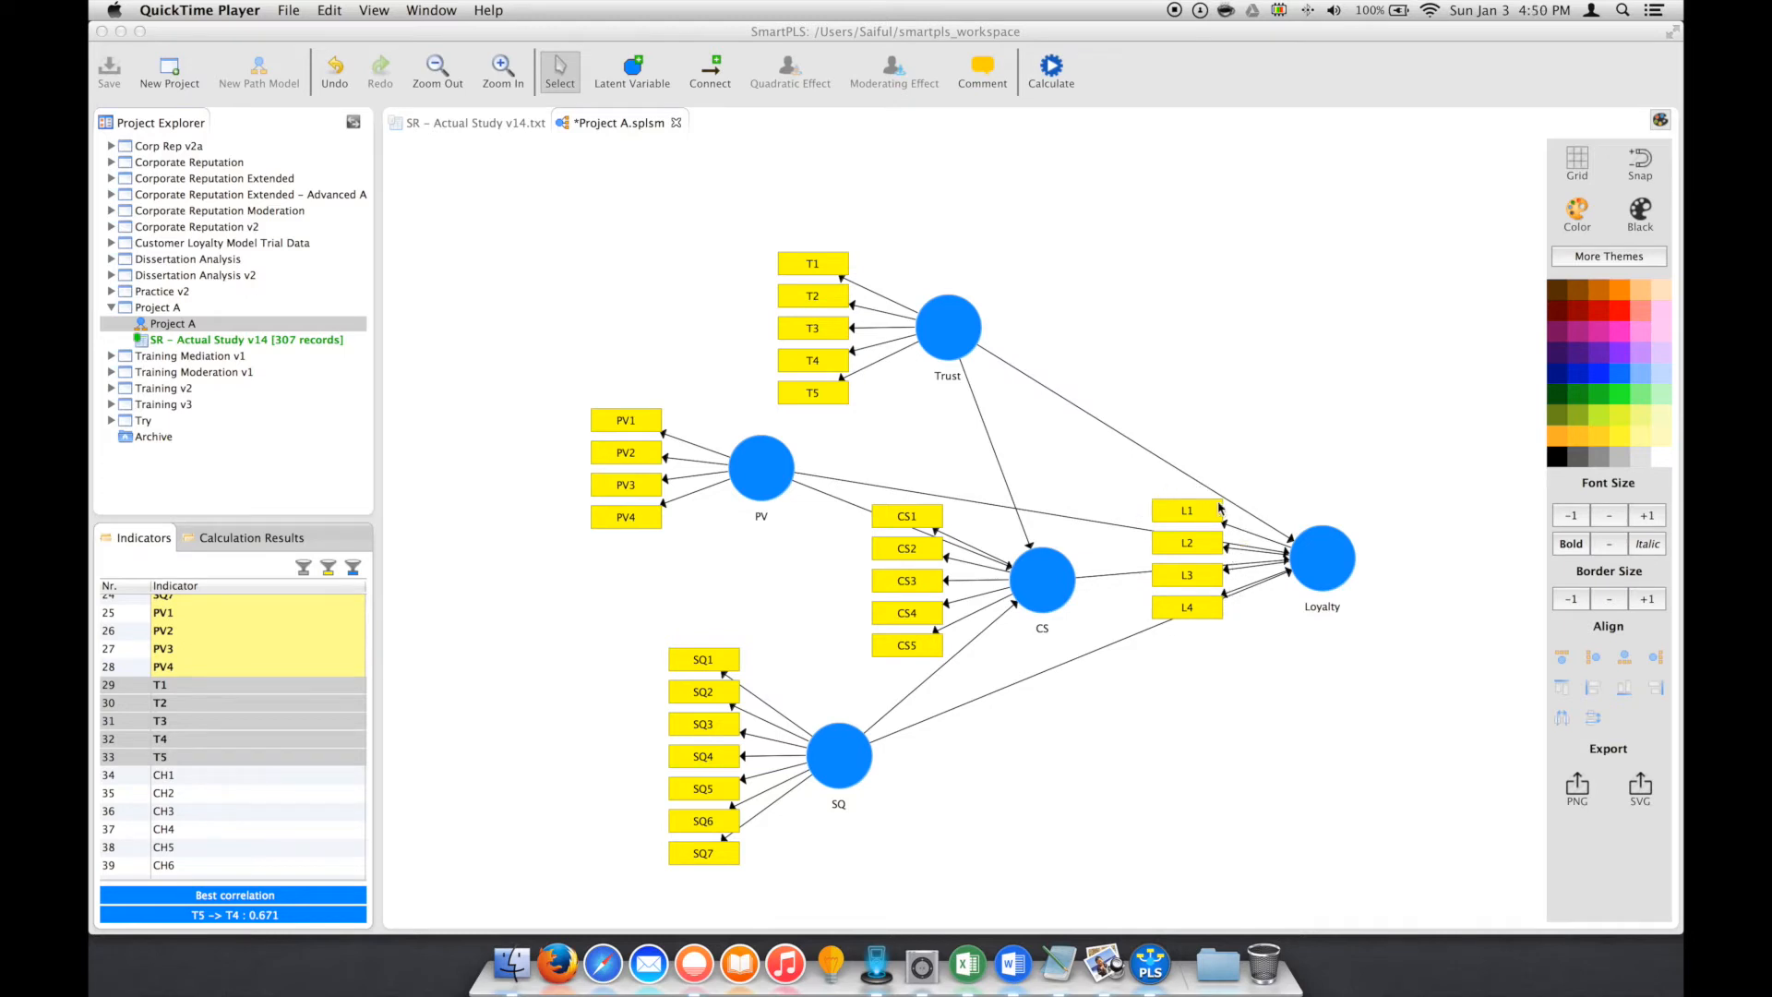
{"action": "mouse_move", "coordinate": [1185, 513]}
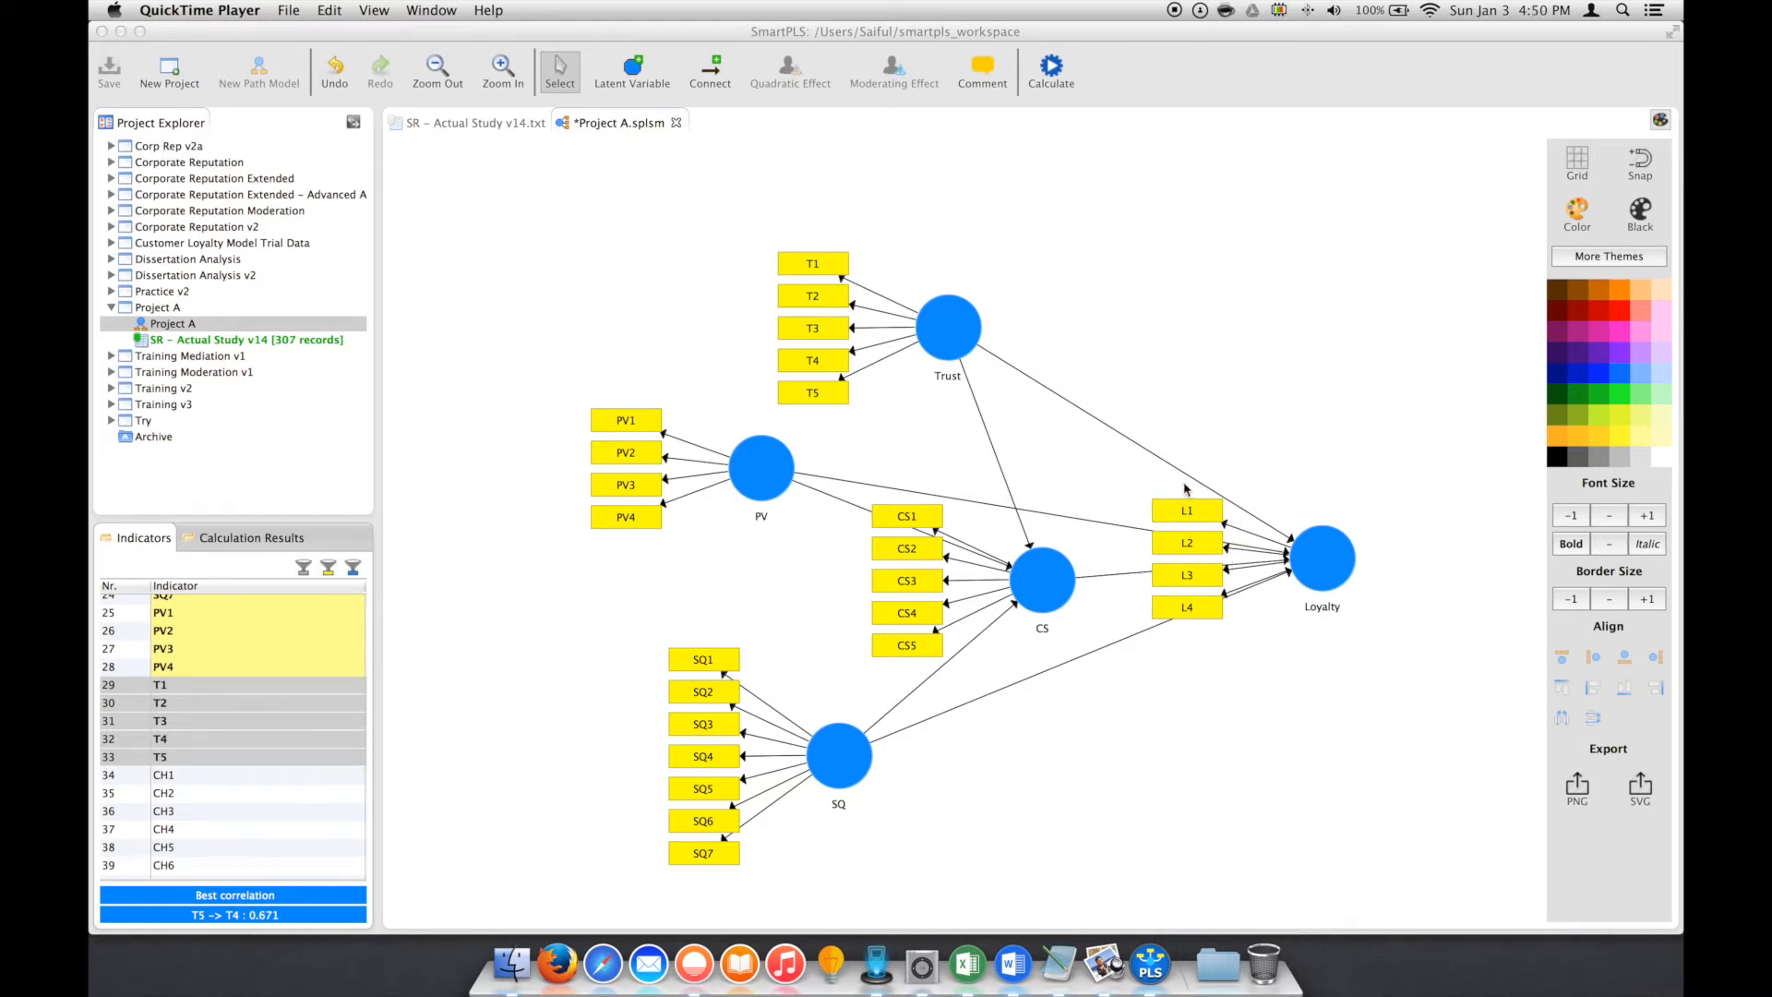
{"action": "mouse_move", "coordinate": [1183, 487]}
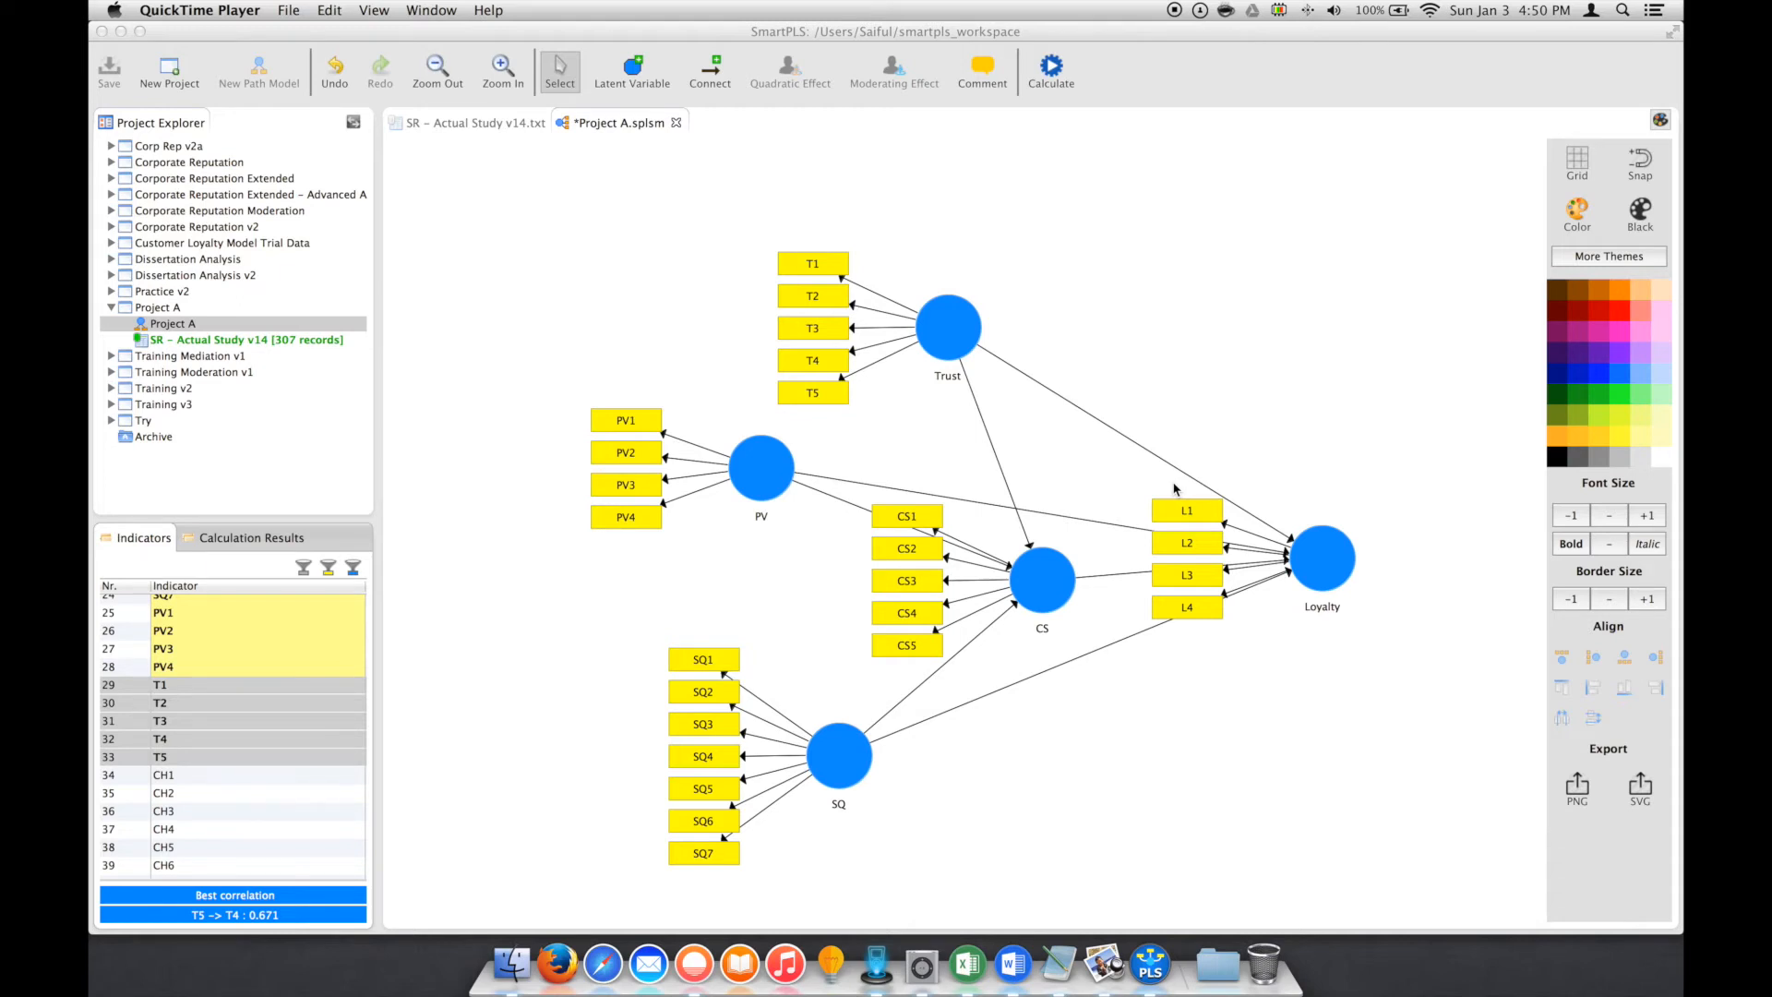
{"action": "mouse_move", "coordinate": [1226, 488]}
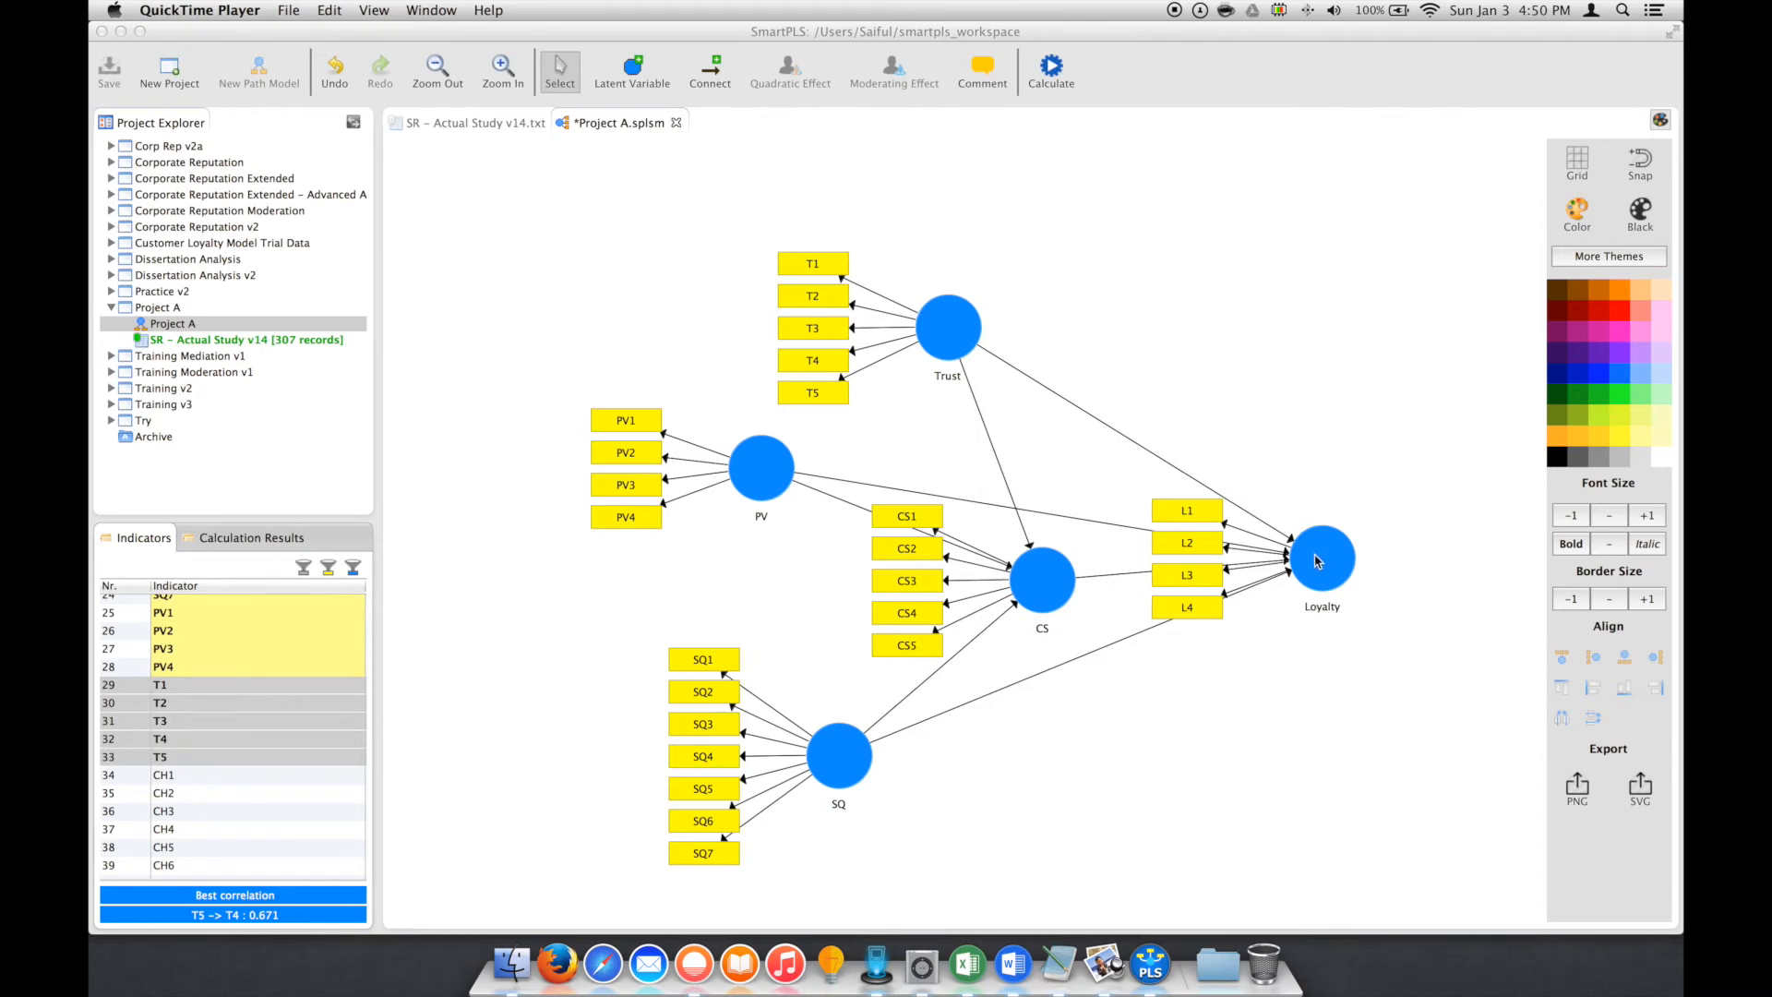
- Align the Loyalty construct's indicators L1–L4 in a row on top of it
{"action": "left_click", "coordinate": [1322, 559]}
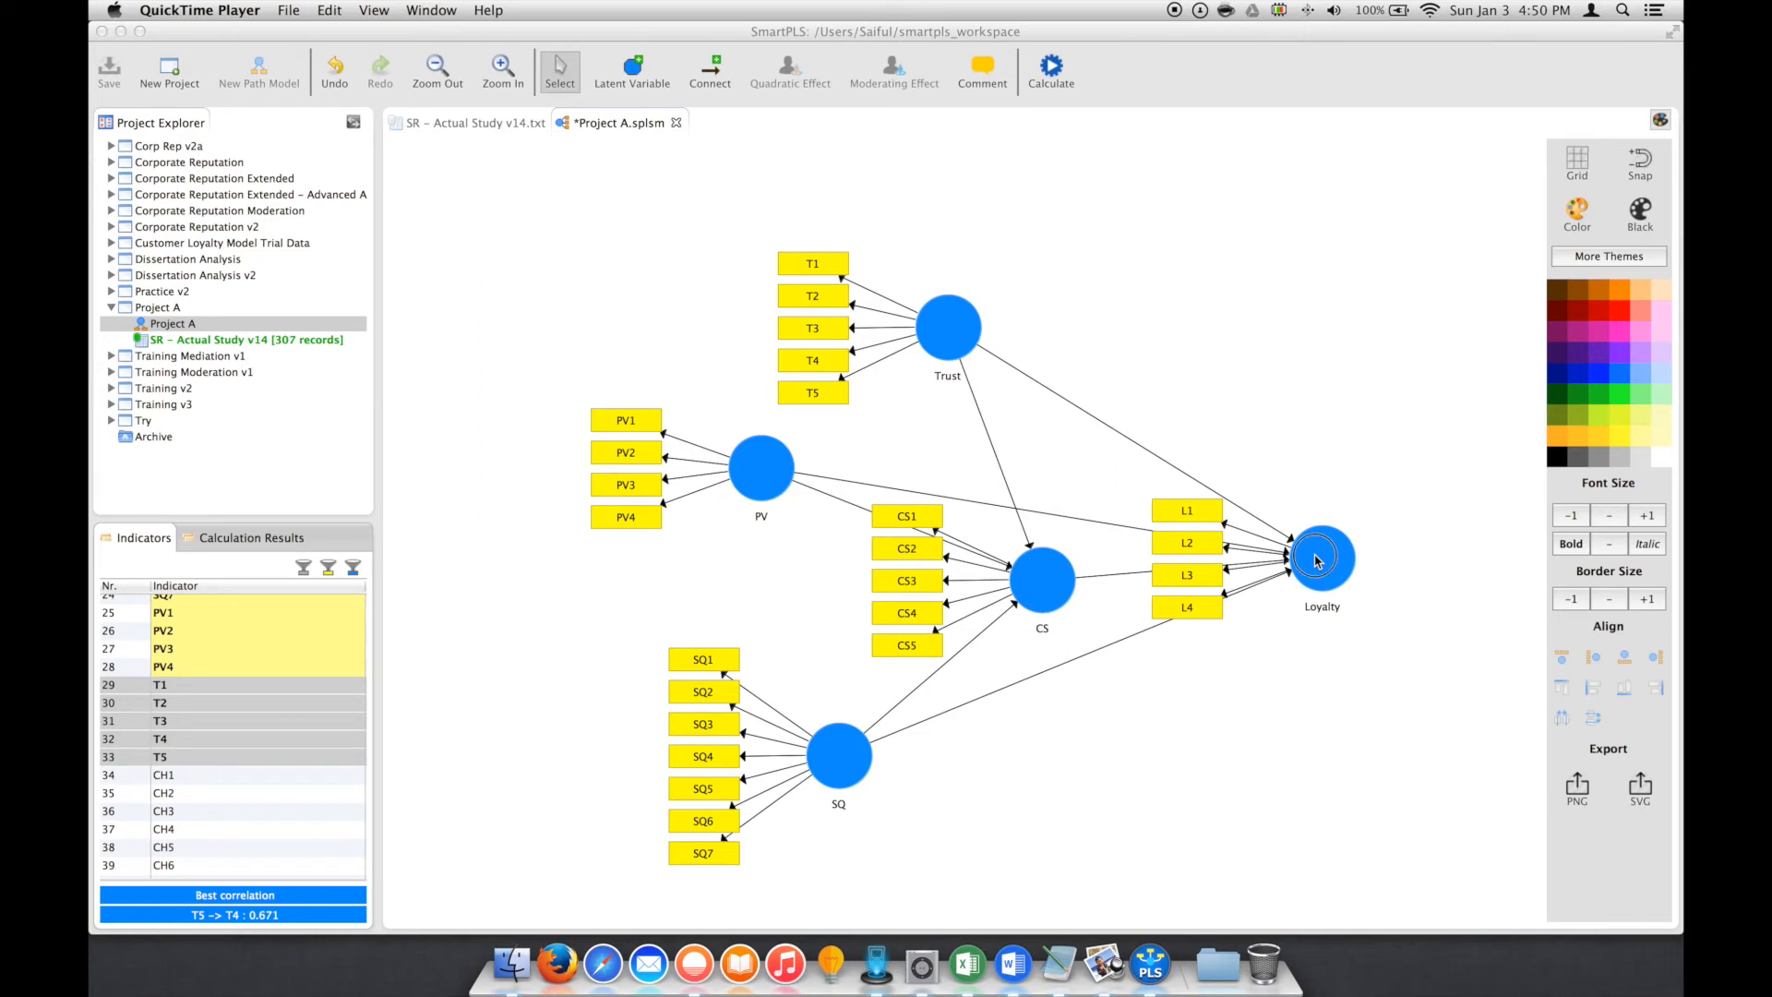
{"action": "left_click", "coordinate": [1321, 559]}
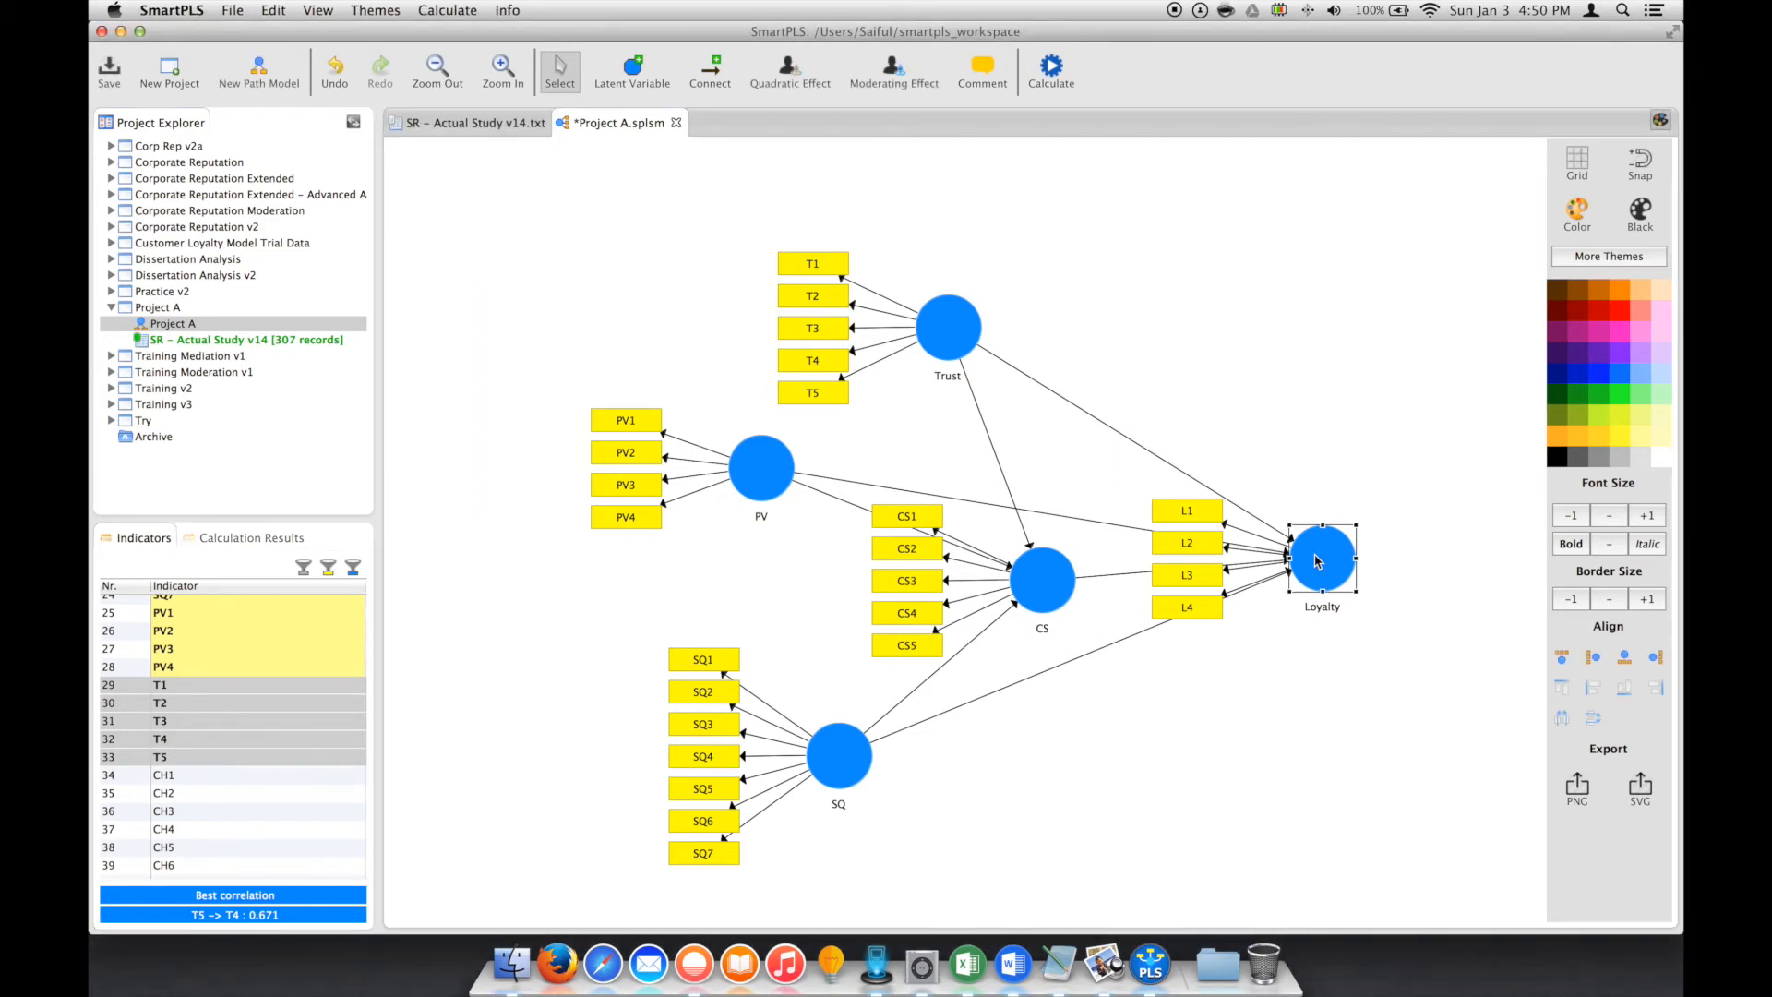
{"action": "right_click", "coordinate": [1315, 559]}
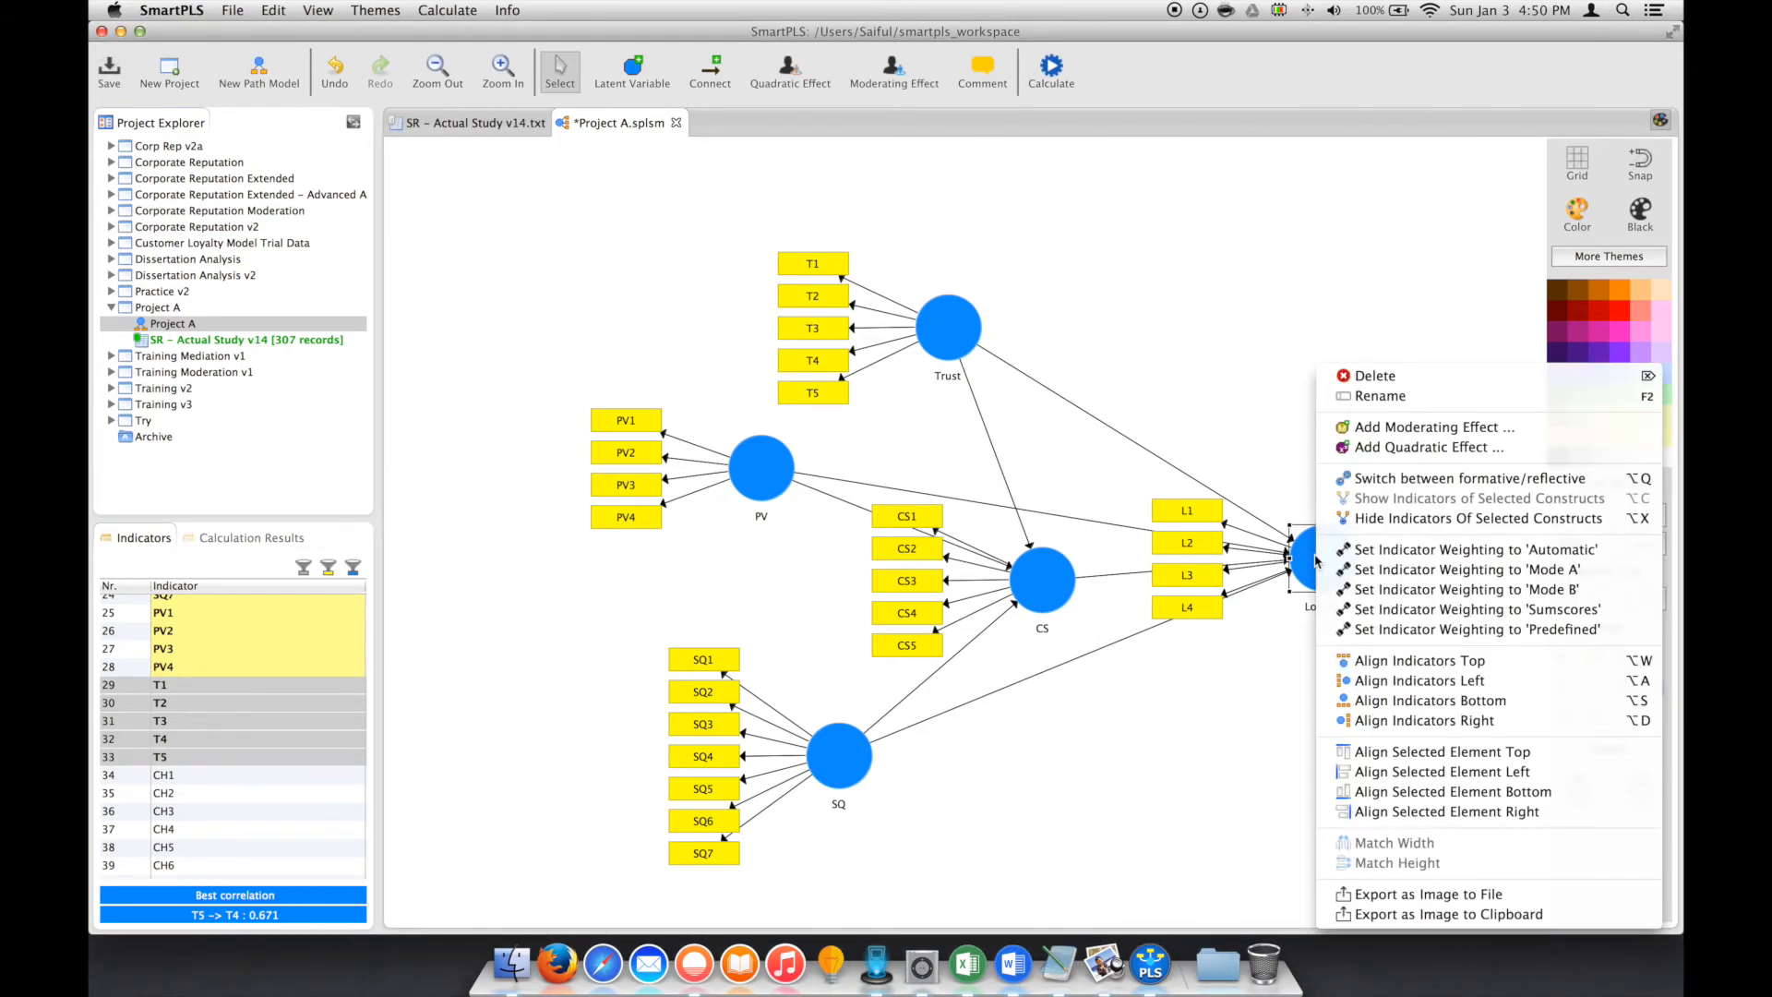
{"action": "mouse_move", "coordinate": [1421, 661]}
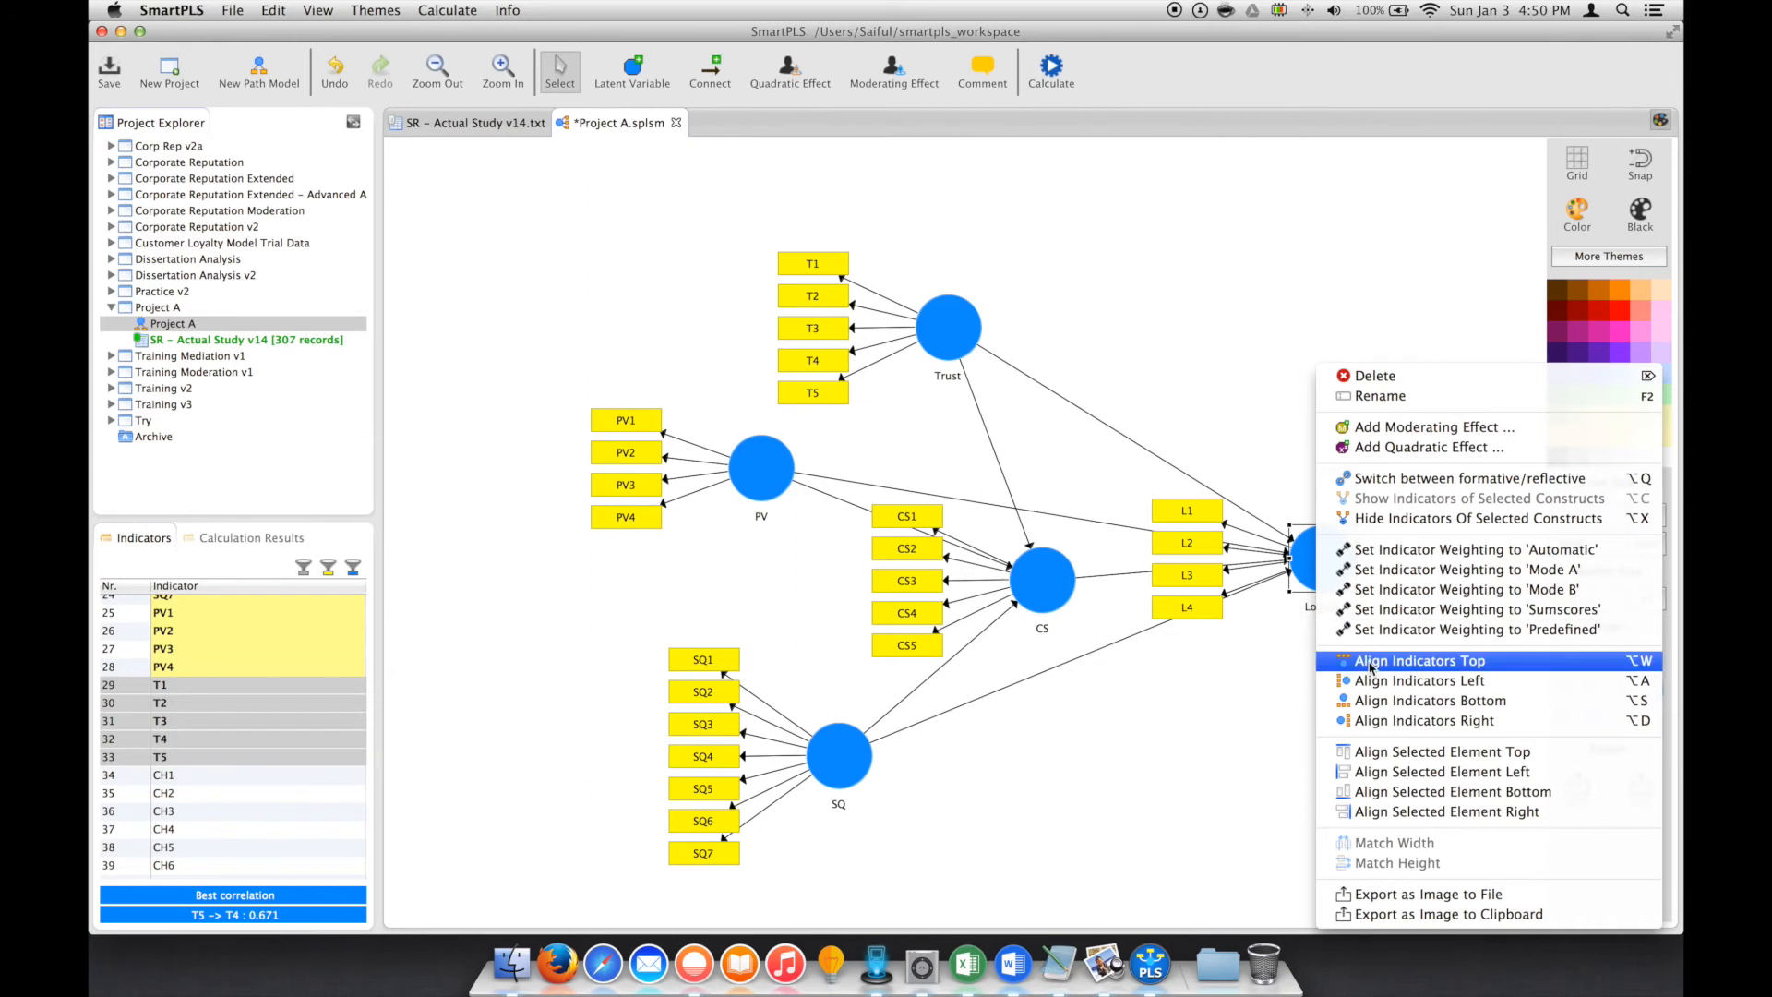
{"action": "left_click", "coordinate": [1420, 661]}
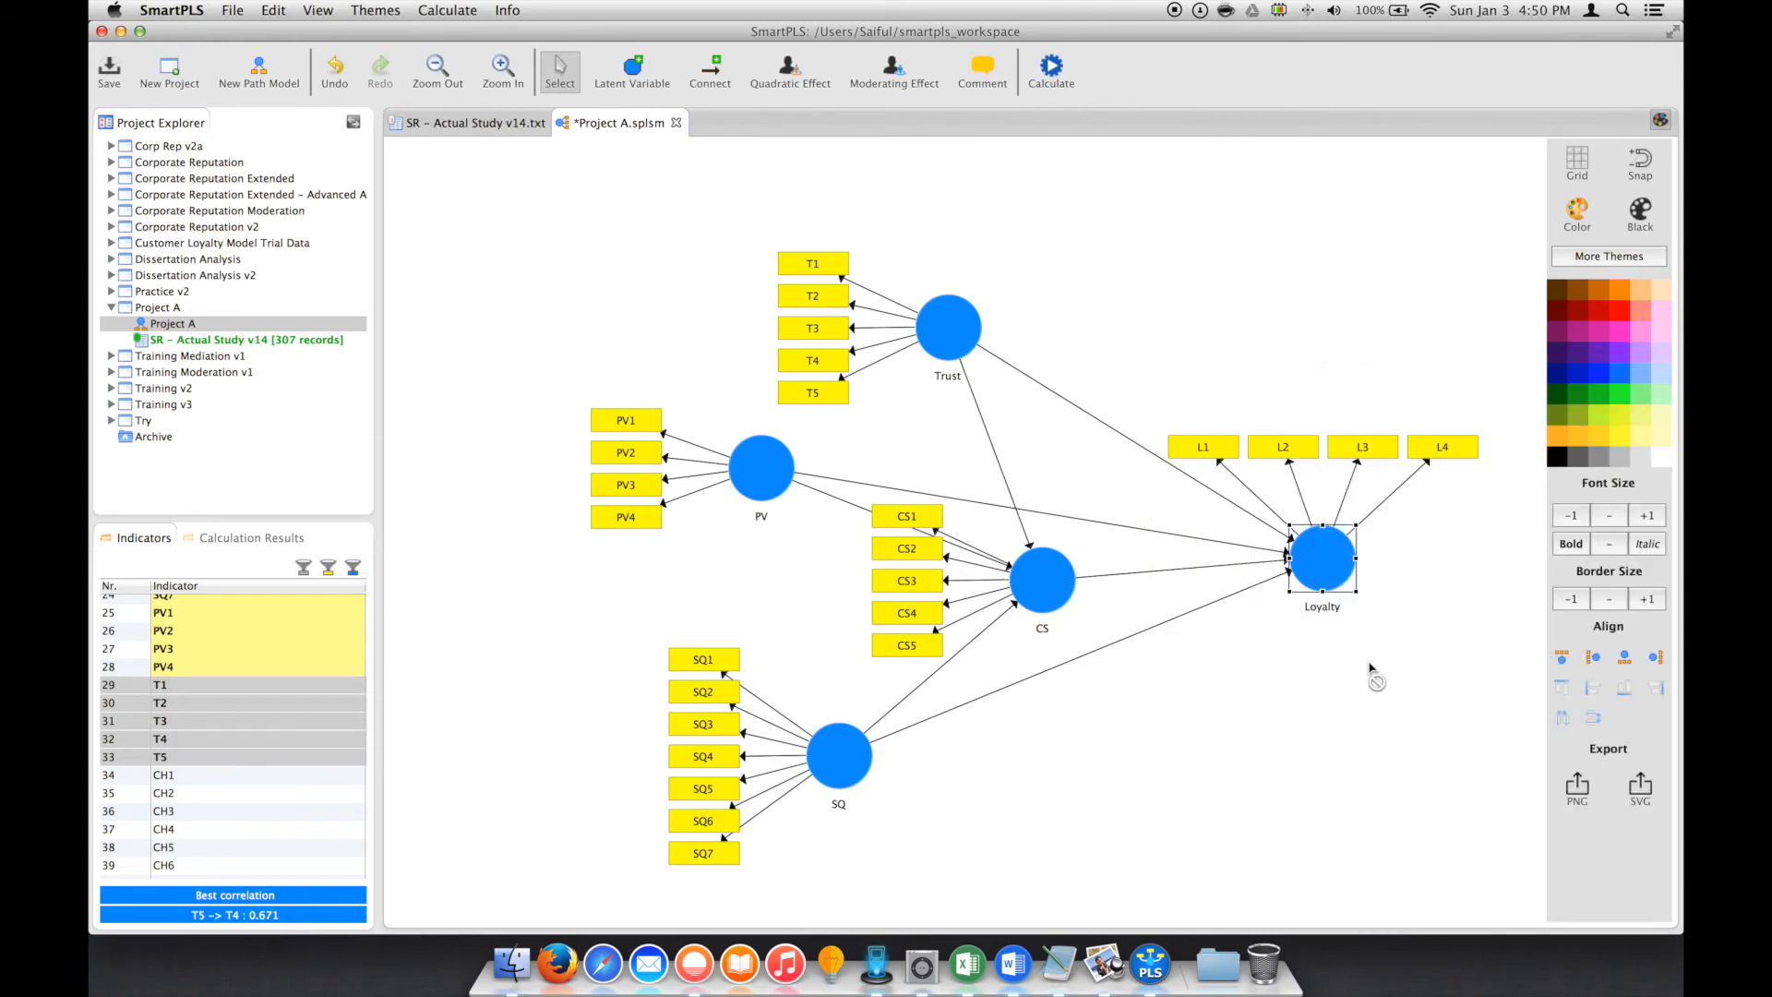
{"action": "mouse_move", "coordinate": [1133, 740]}
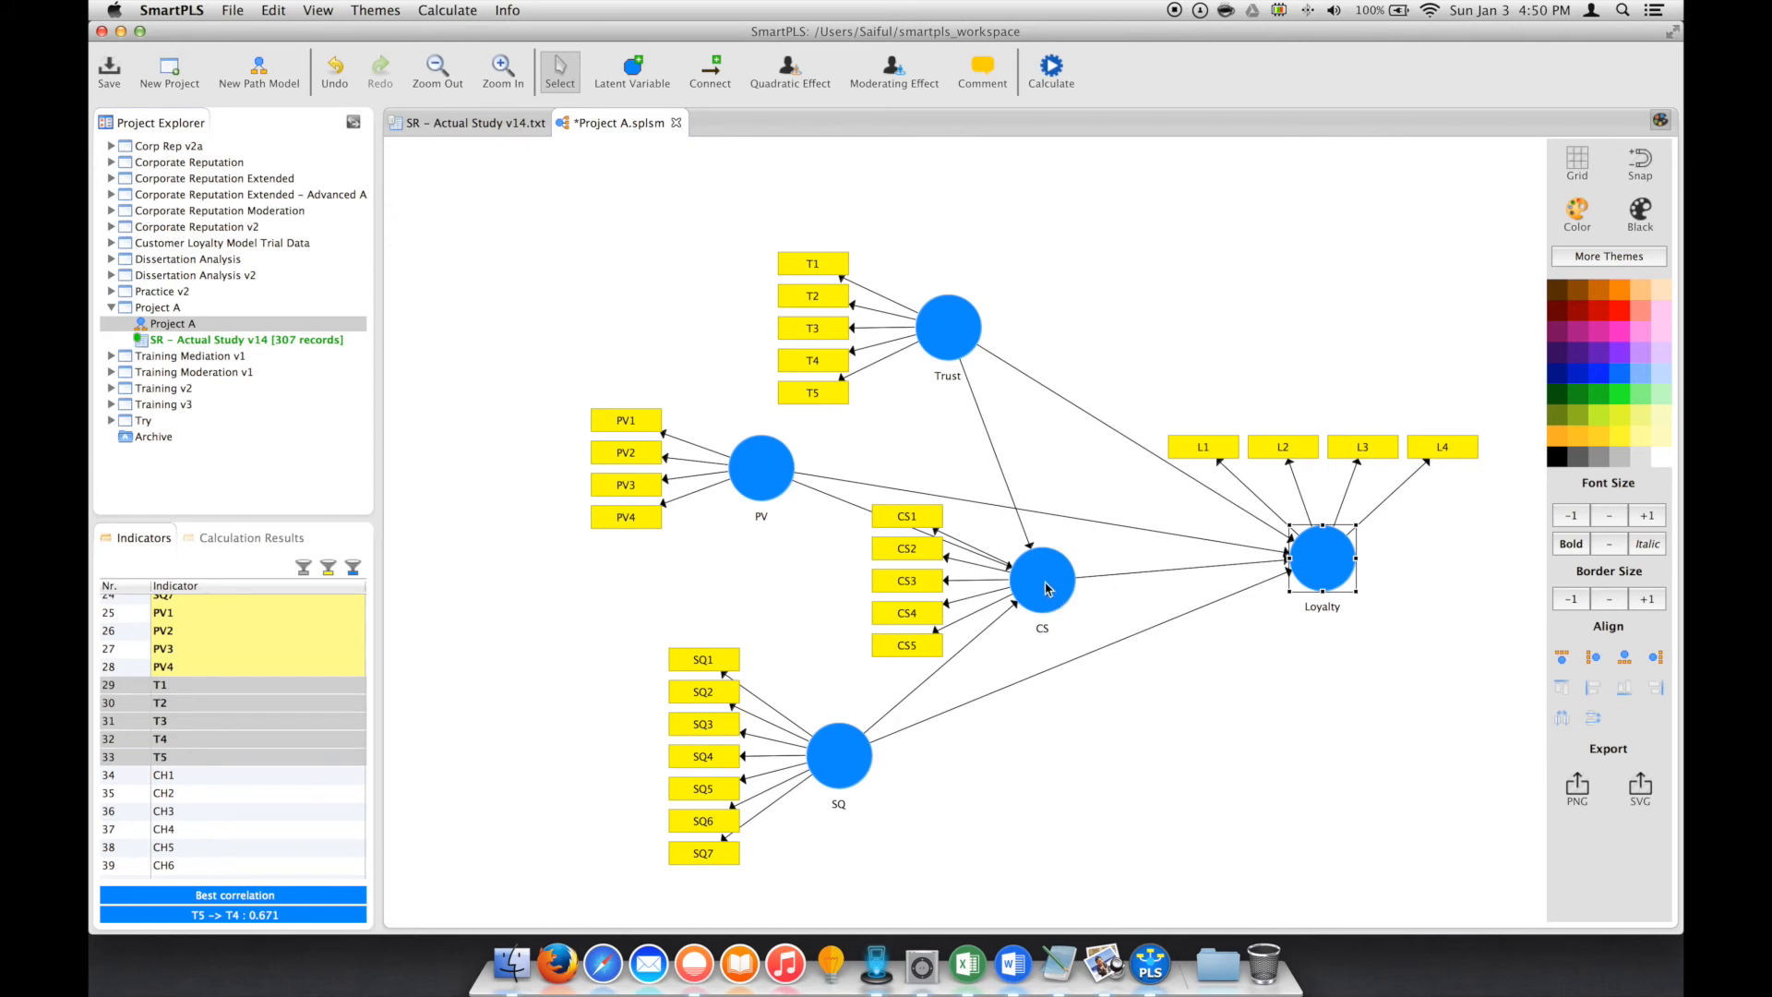
- Drag the CS construct down and to the left, then move SQ lower on the canvas
{"action": "left_click", "coordinate": [1043, 580]}
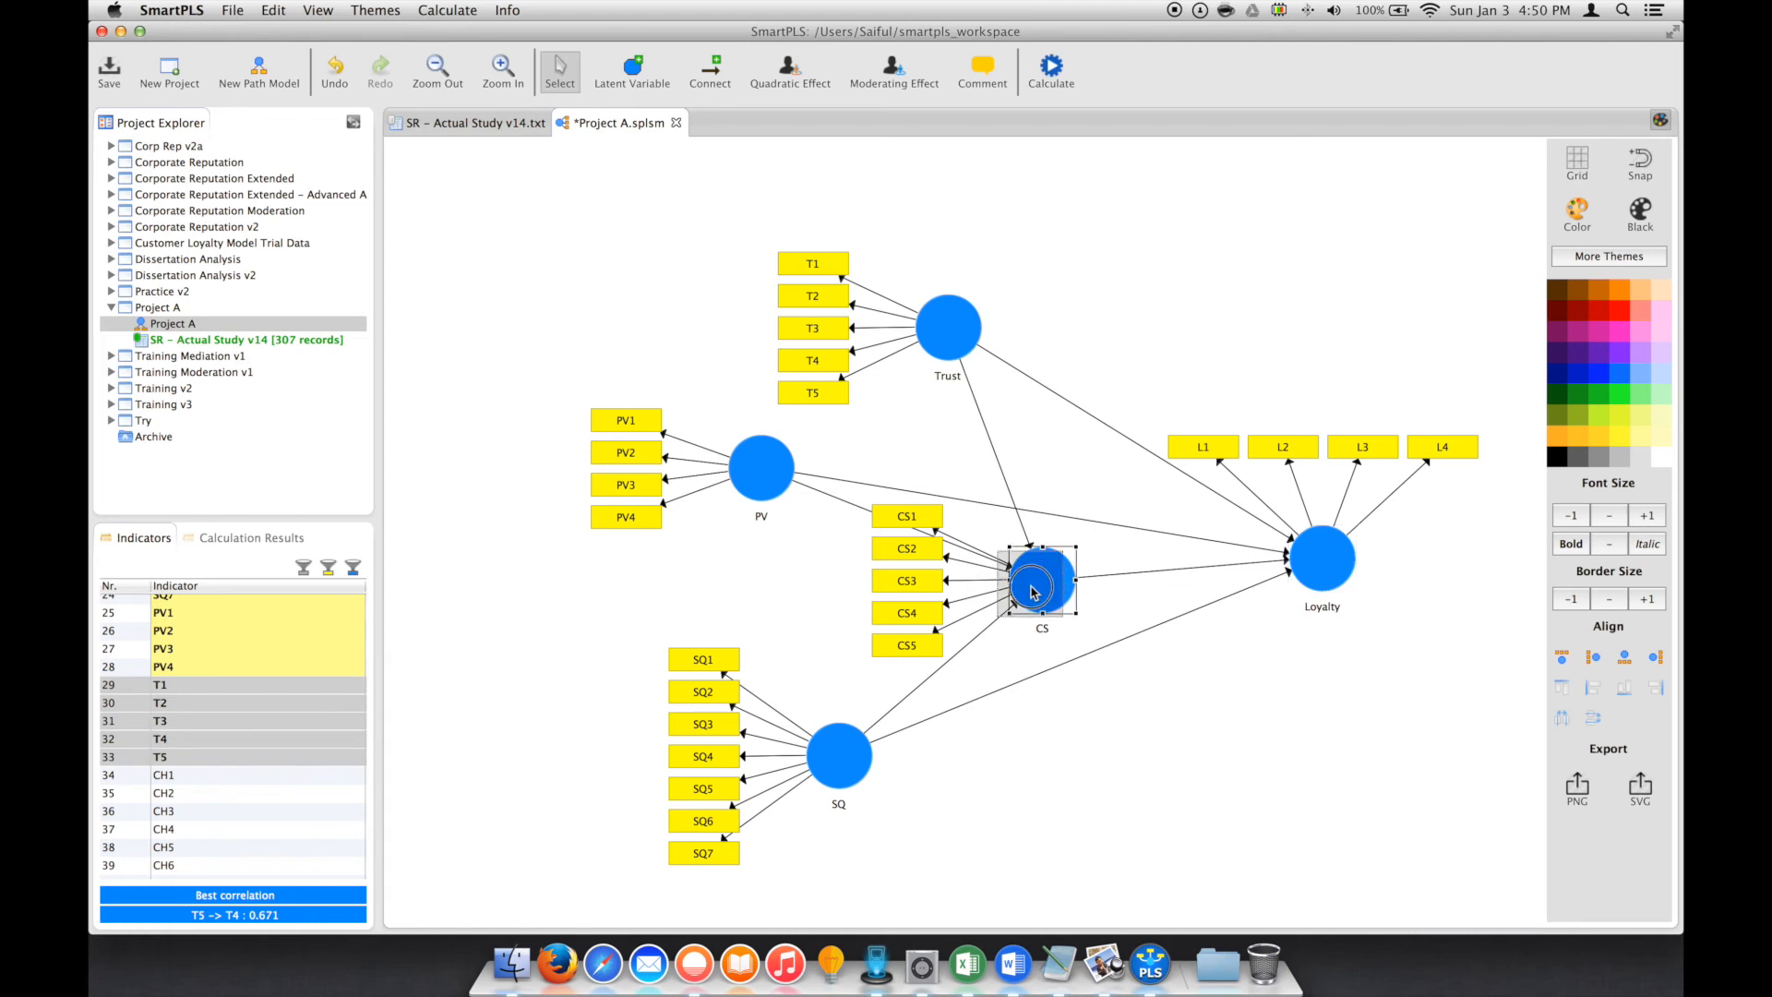
{"action": "left_click_drag", "start_coordinate": [1031, 588], "coordinate": [958, 599]}
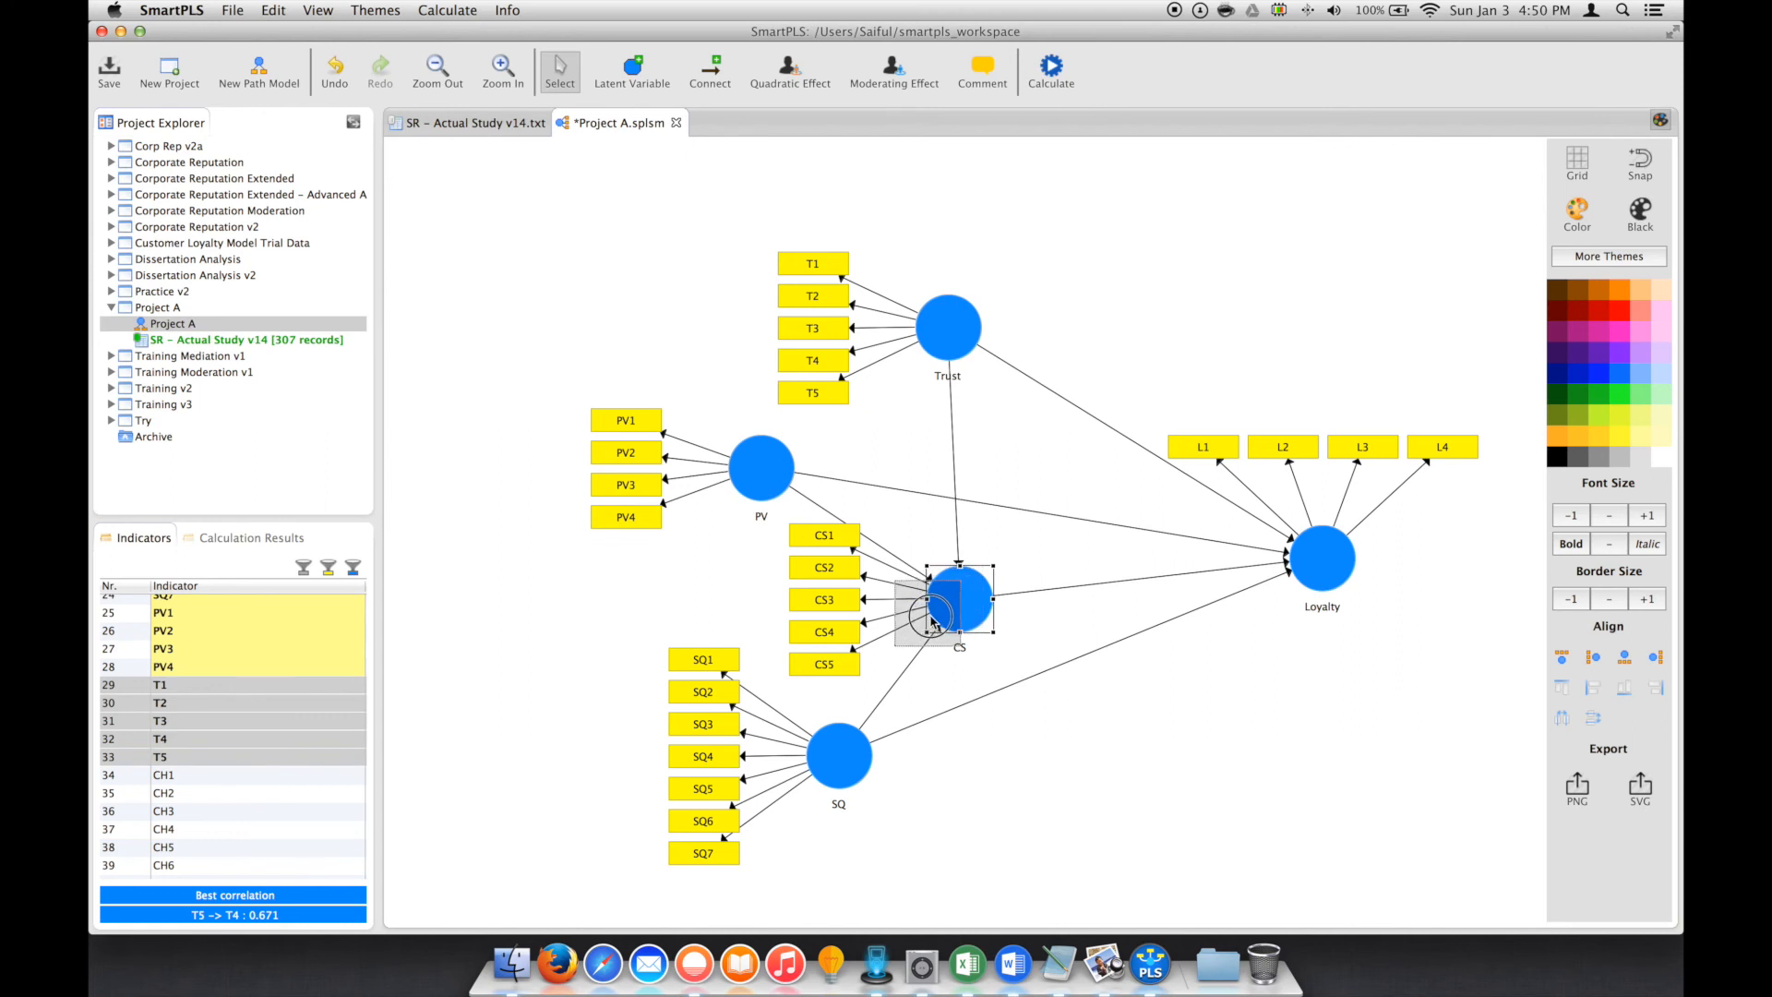
{"action": "left_click_drag", "start_coordinate": [957, 608], "coordinate": [925, 616]}
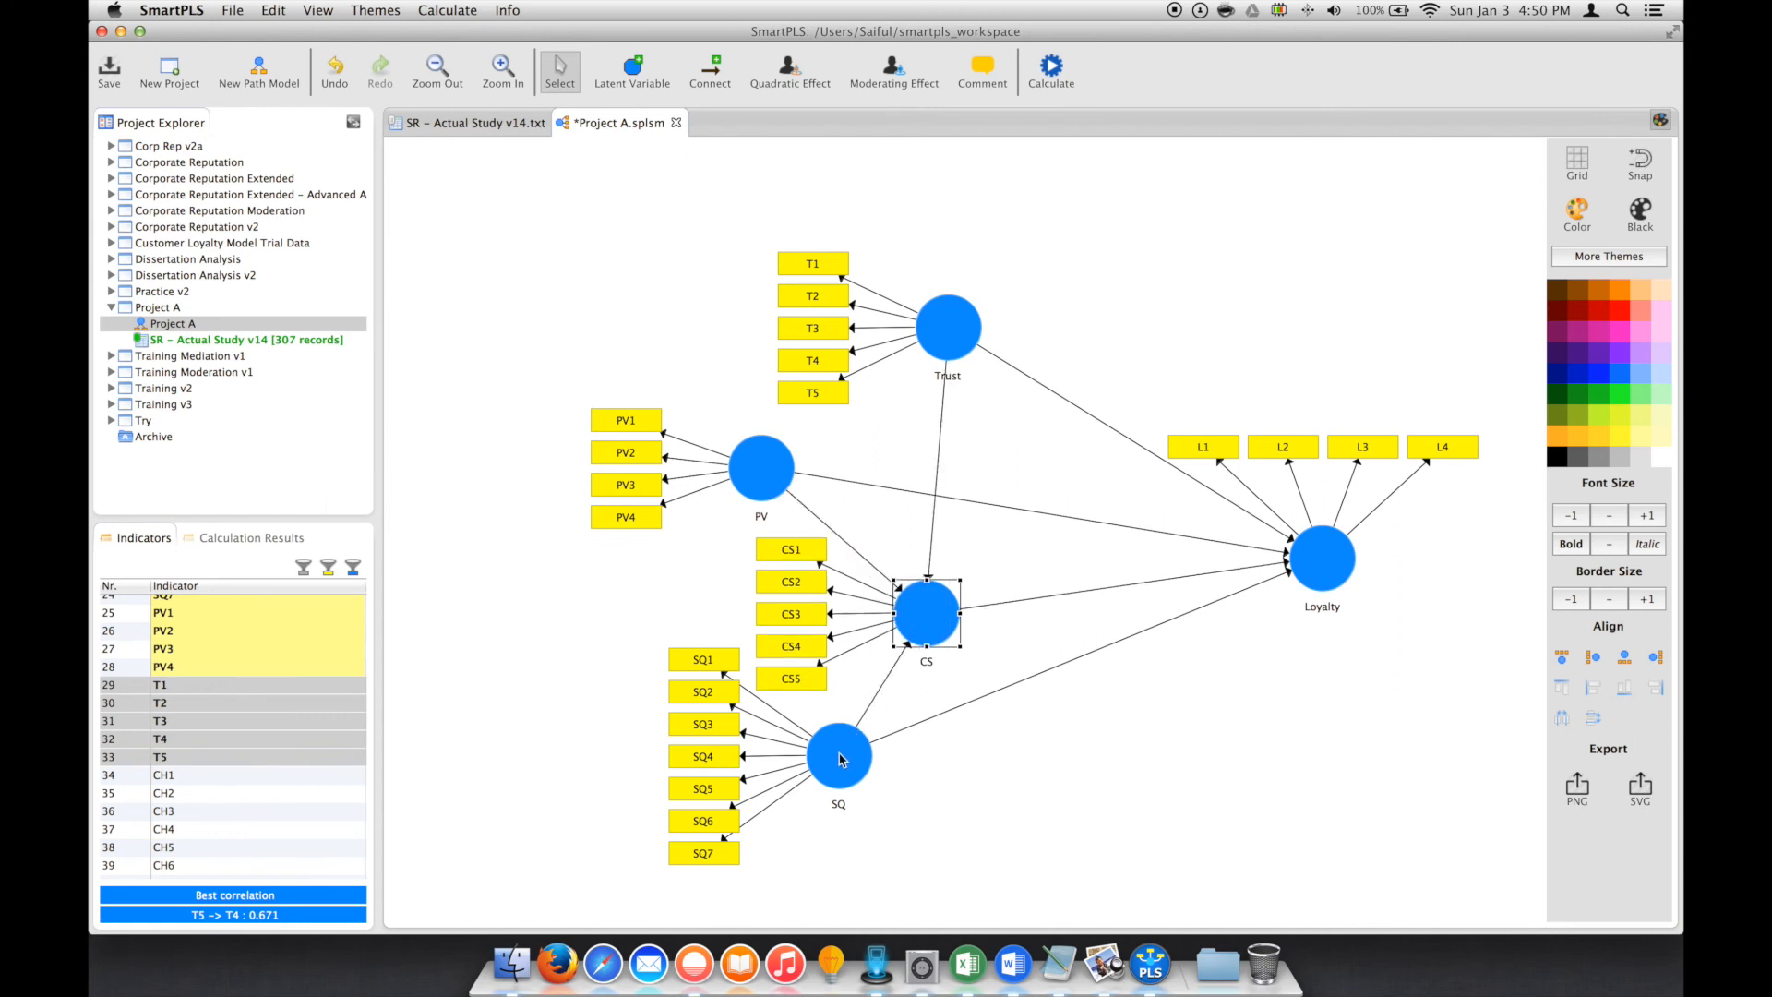
{"action": "left_click_drag", "start_coordinate": [837, 755], "coordinate": [823, 808]}
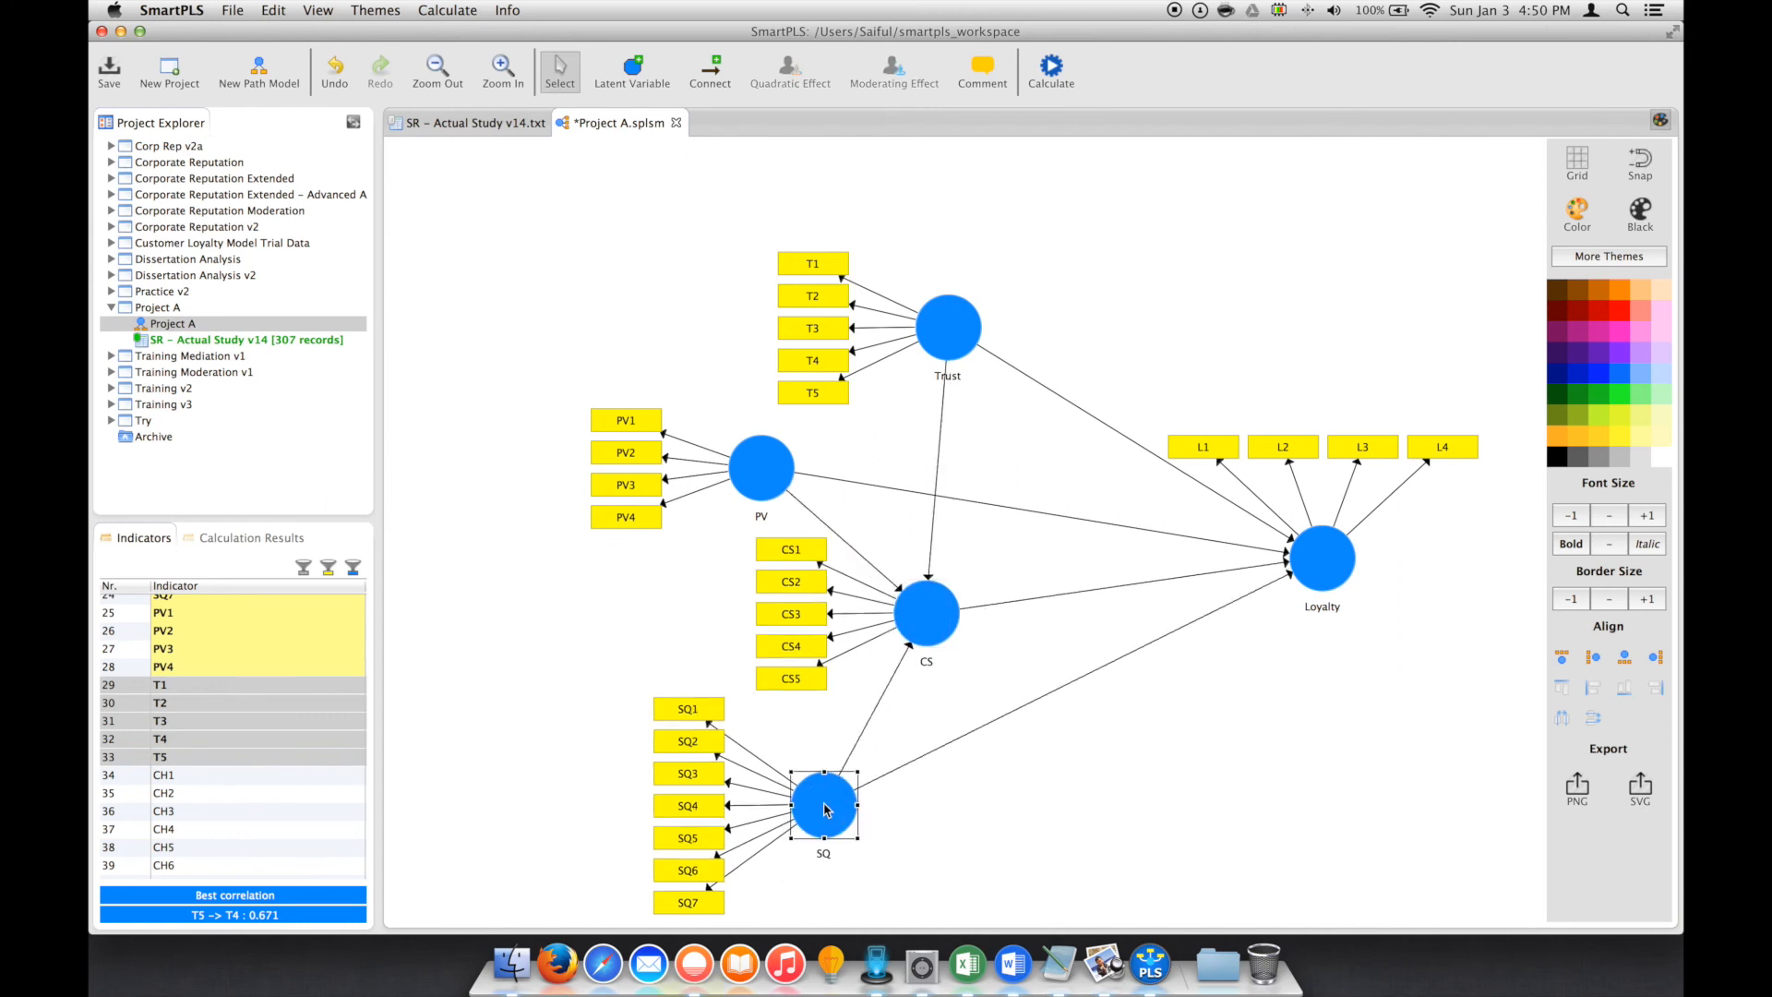
{"action": "mouse_move", "coordinate": [1111, 786]}
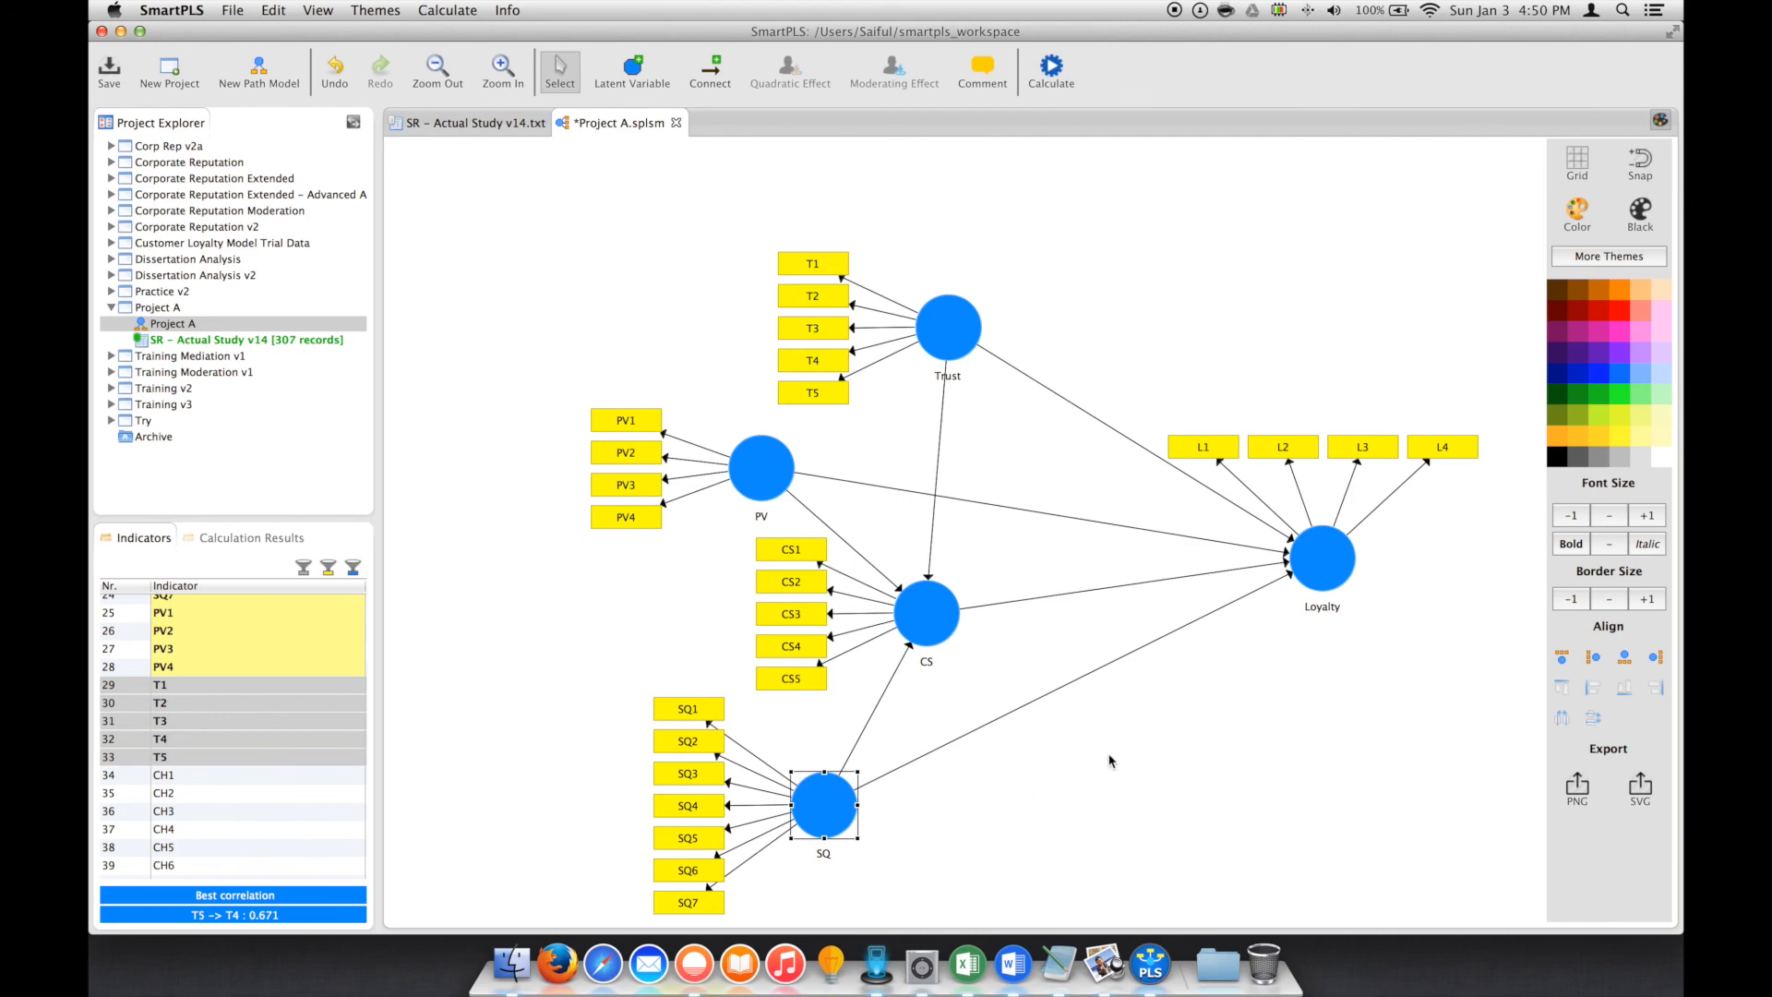